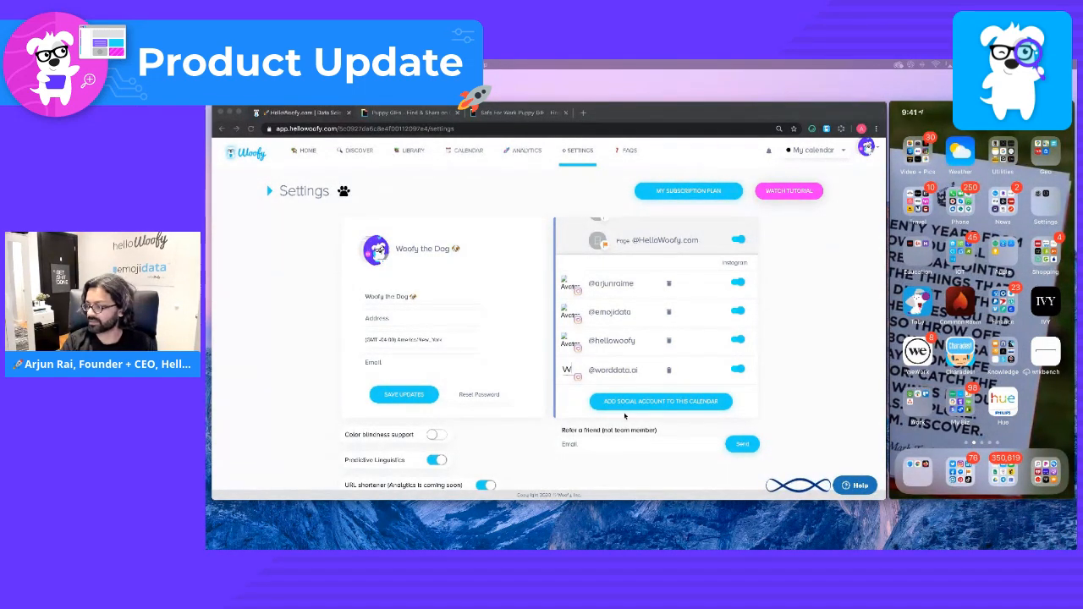
Start adding a TikTok account and enter the user name 'arjunraimel'
click(661, 402)
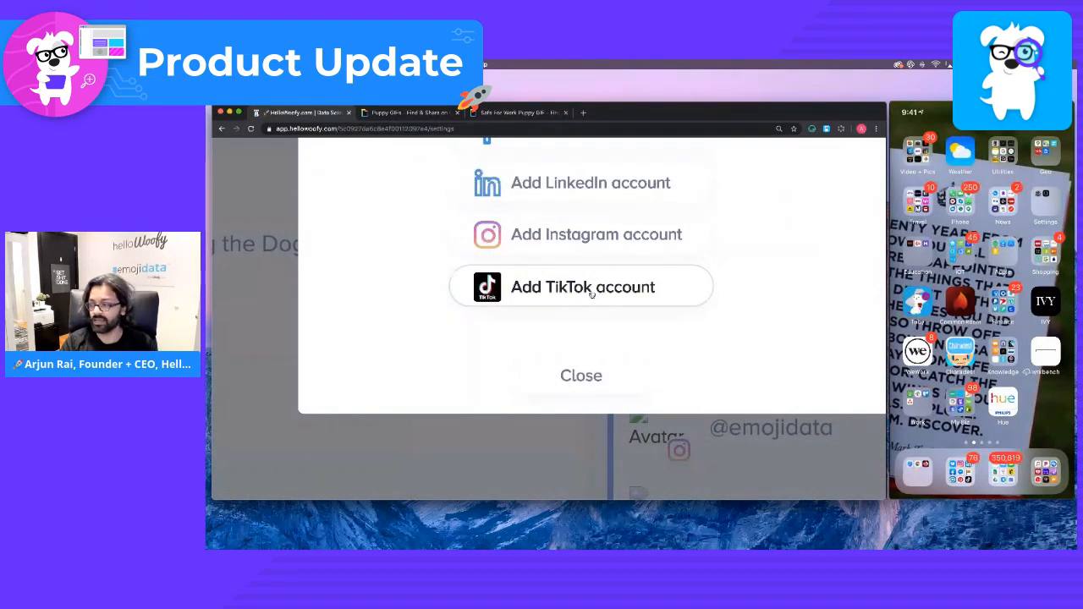
click(582, 287)
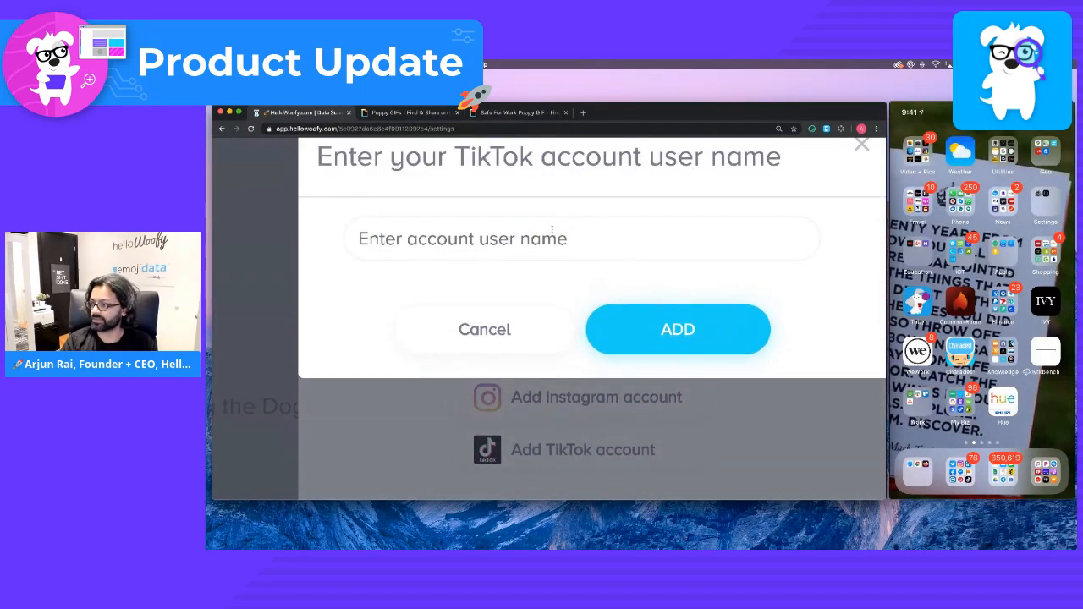
text(arjunr)
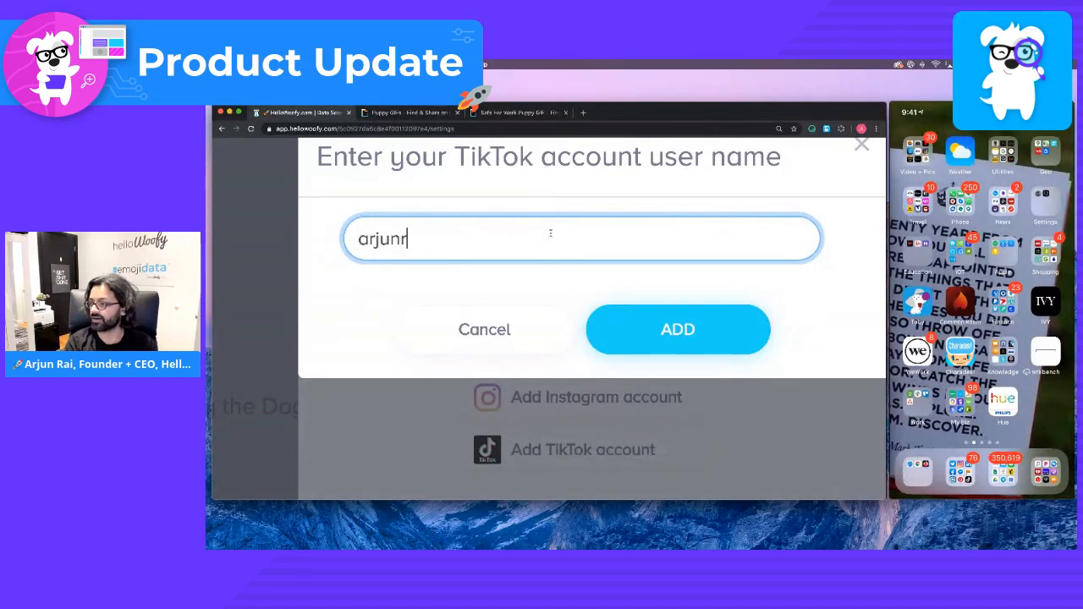
text(aimel)
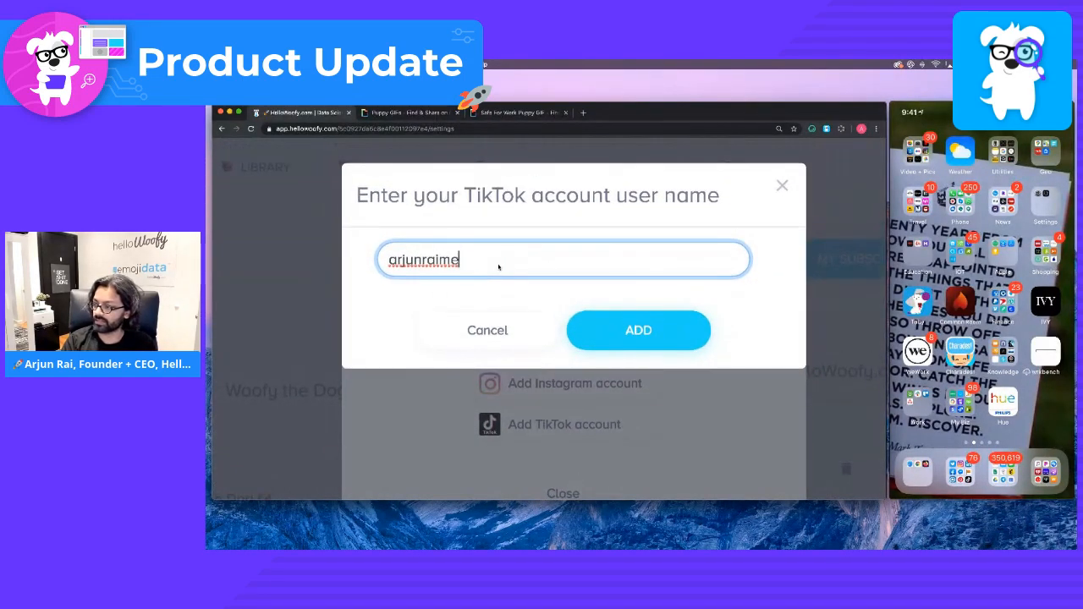
click(638, 330)
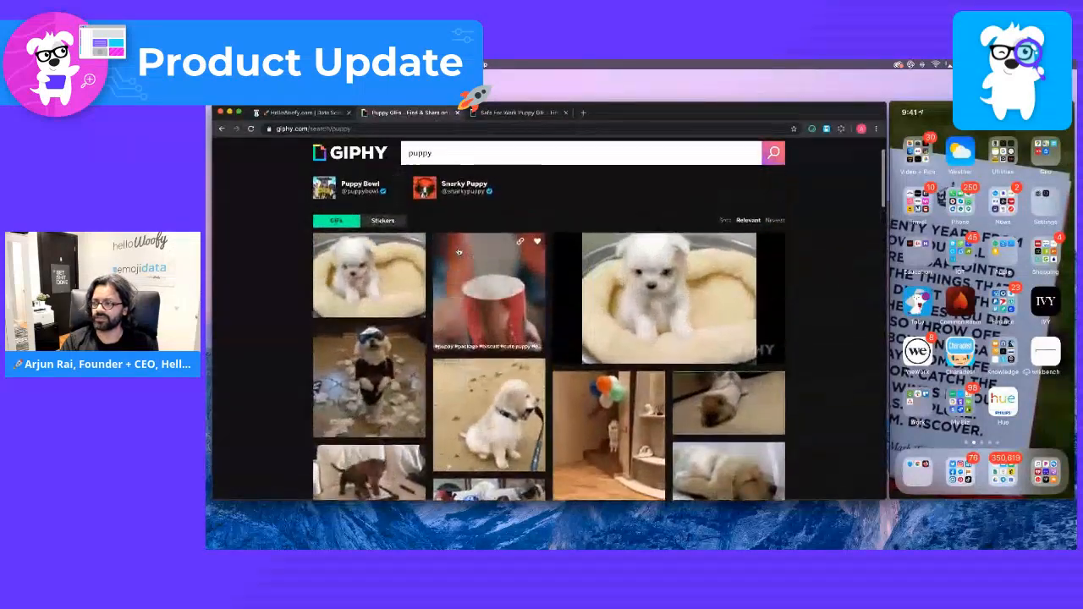
Pick the white puppy-in-bed GIF from Giphy's puppy results
click(667, 298)
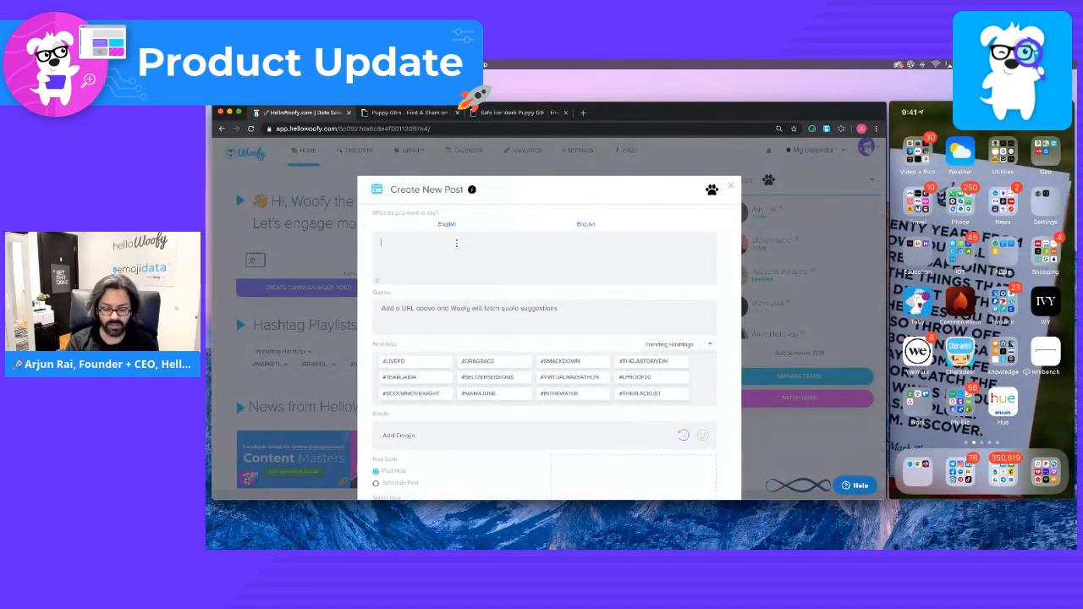
Type the post message so it reads 'I love #dogs!' in the composer
text(I love you)
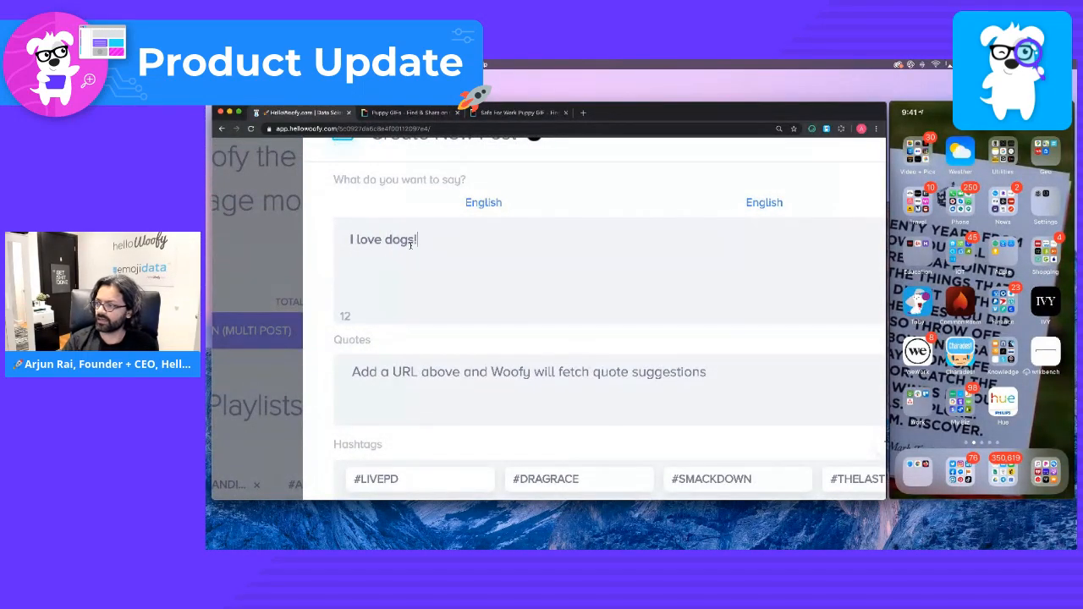
text(follow if)
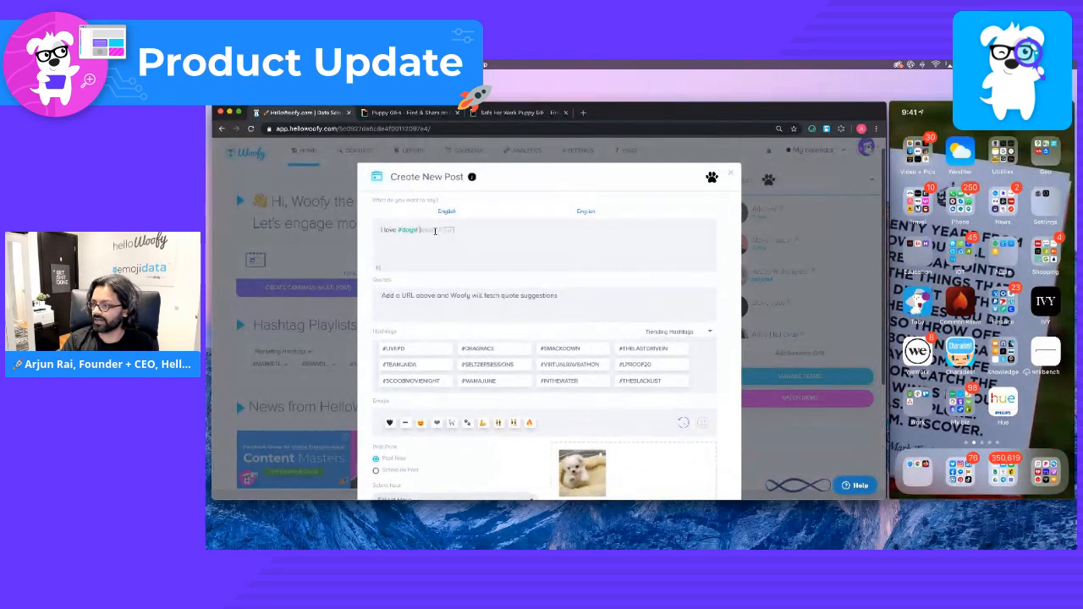
Add the #MALTESE and #DOG tags from Images Related Hashtags
scroll(down, 3)
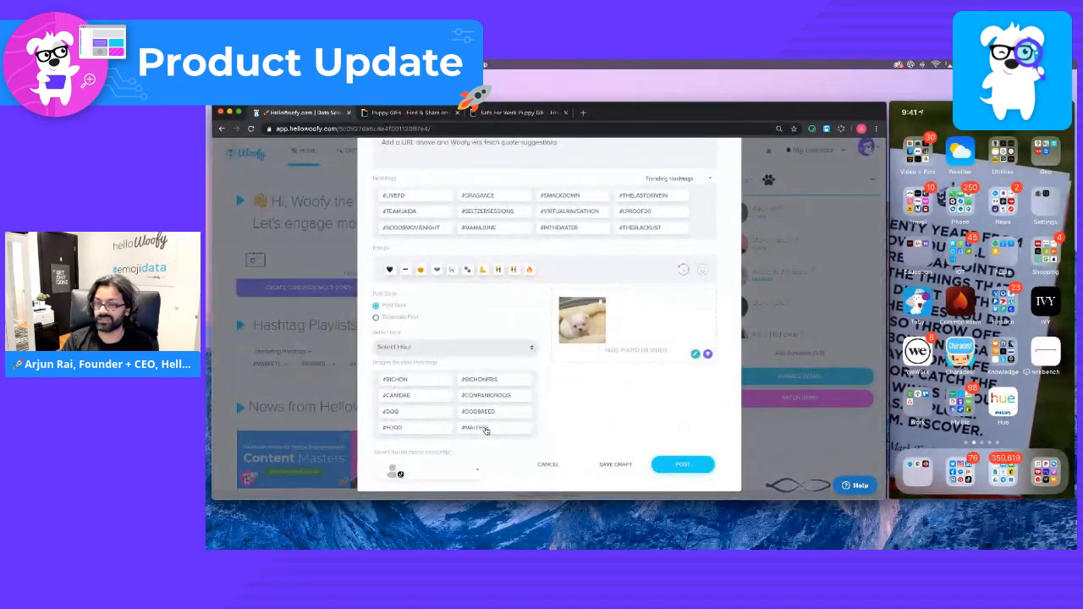
click(494, 428)
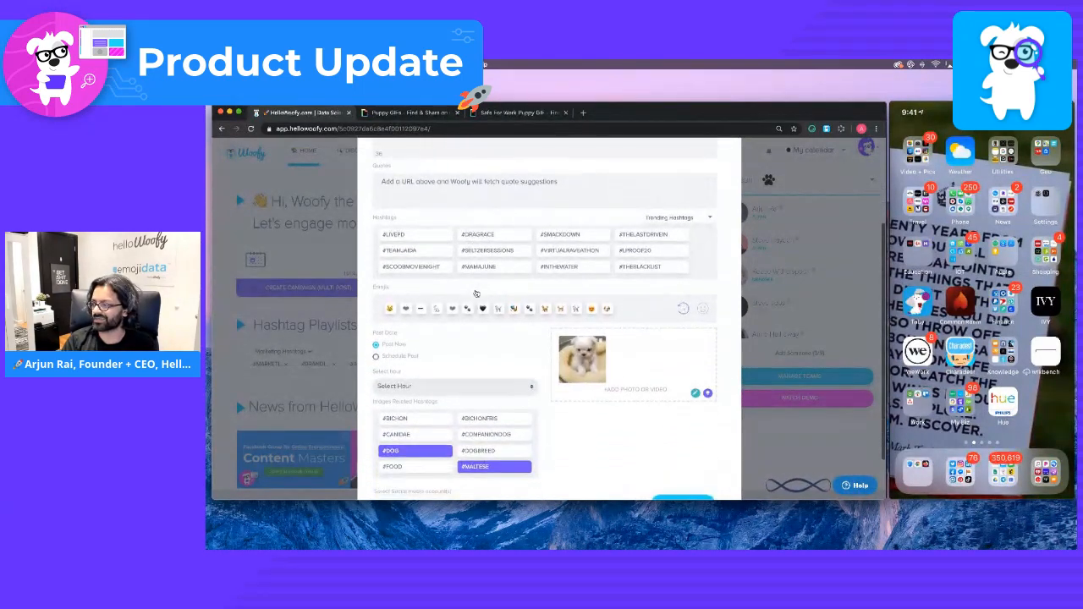
scroll(down, 3)
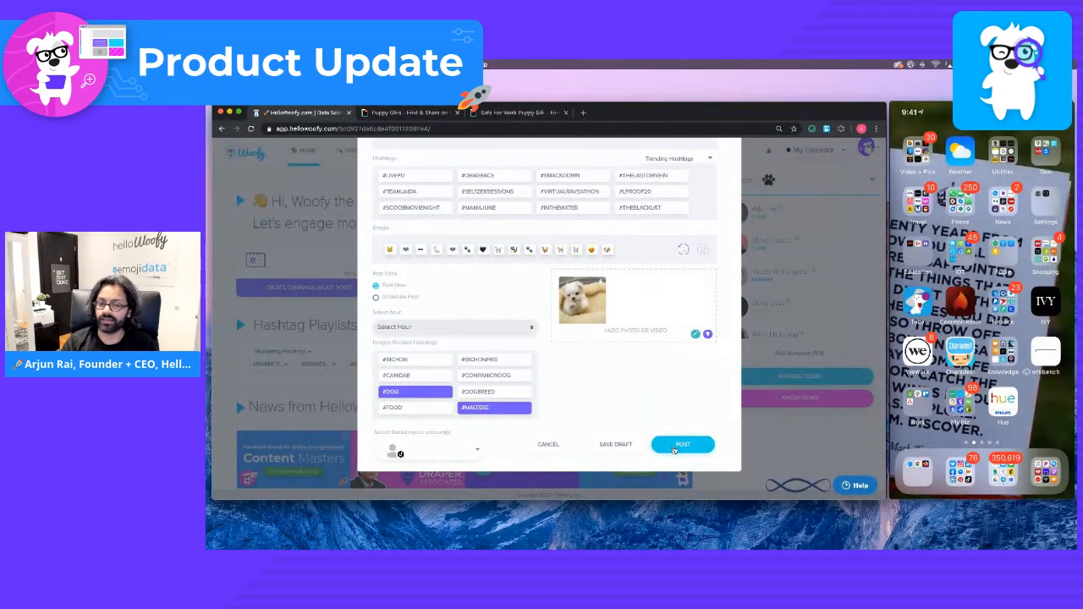
Publish the drafted post immediately with the POST button
click(683, 445)
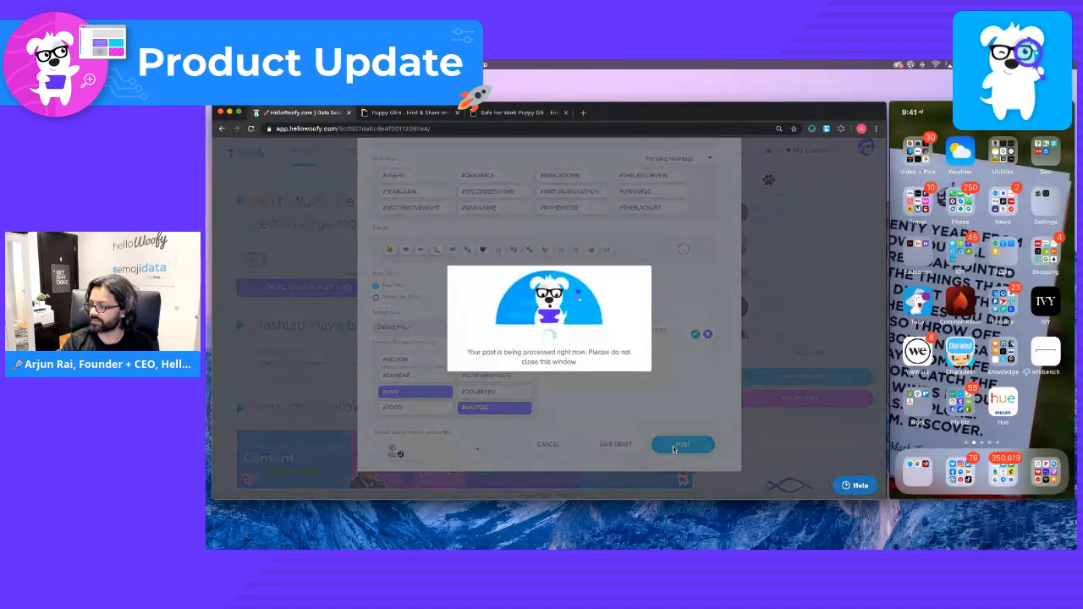
click(683, 445)
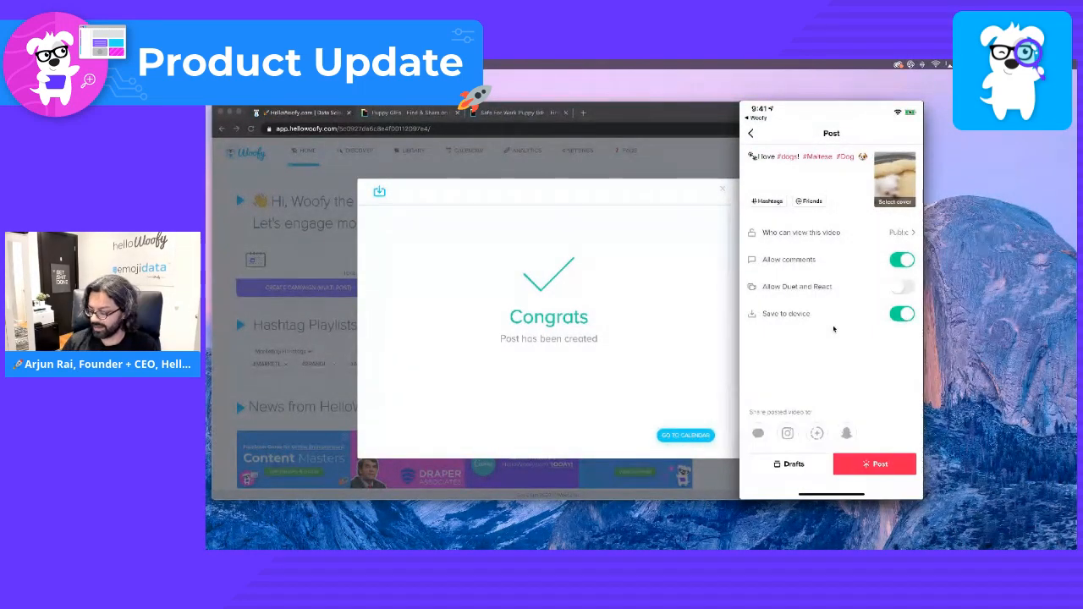
Publish the puppy video on TikTok with its 'I love #dogs! #Maltese #Dog' caption
click(874, 464)
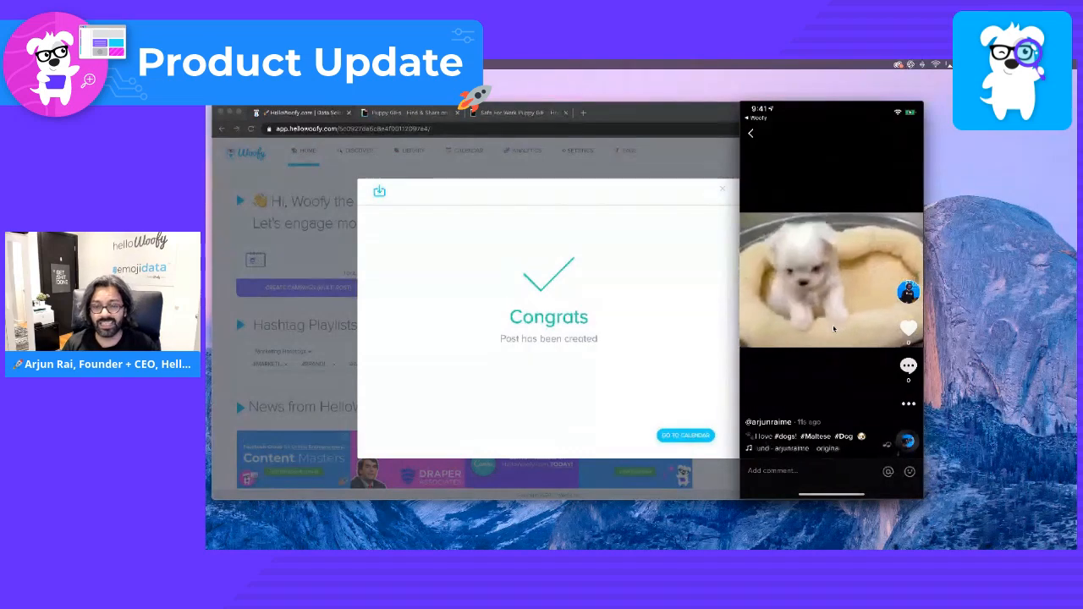